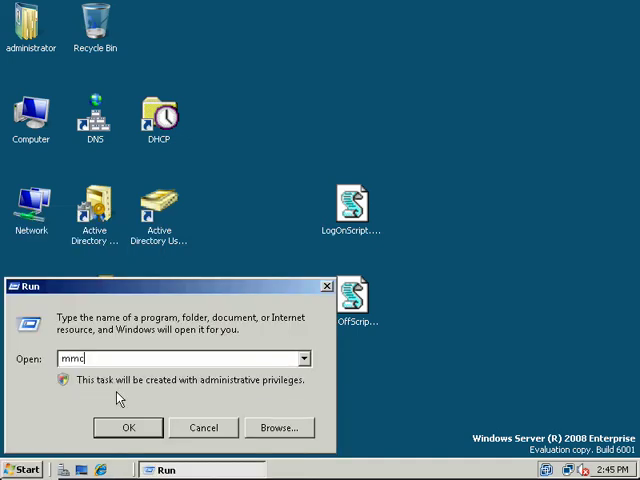
- Launch mmc and add the Group Policy Management snap-in through Add/Remove Snap-in
click(128, 427)
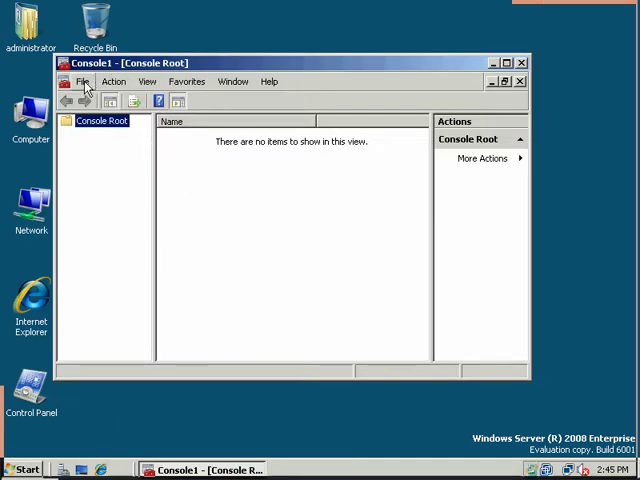
click(82, 81)
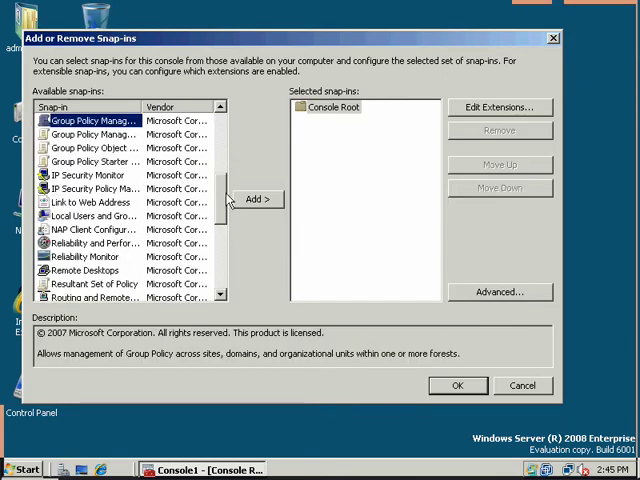
click(258, 199)
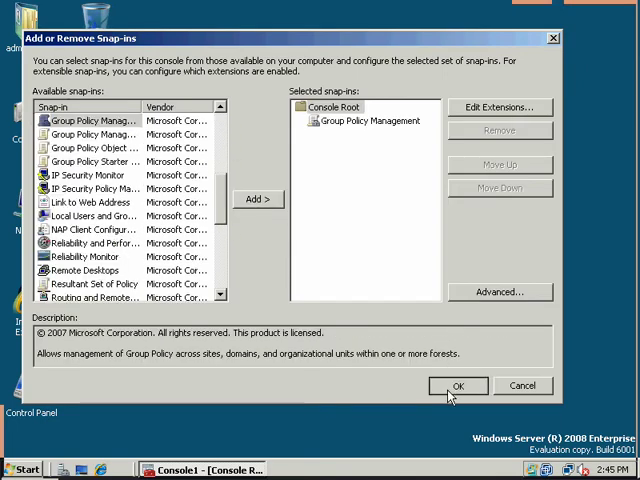
click(457, 386)
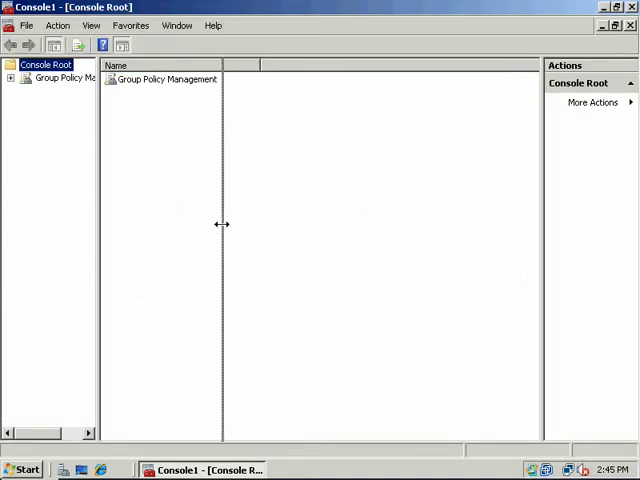
- Expand the forest to pirates.arrrgh and edit its Default Domain Policy
click(10, 78)
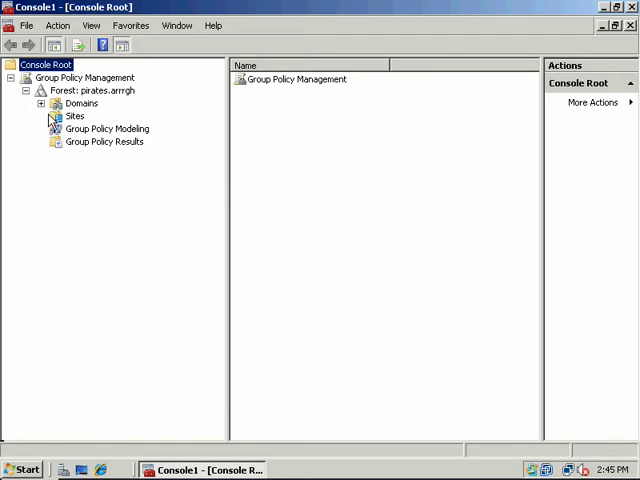
click(42, 103)
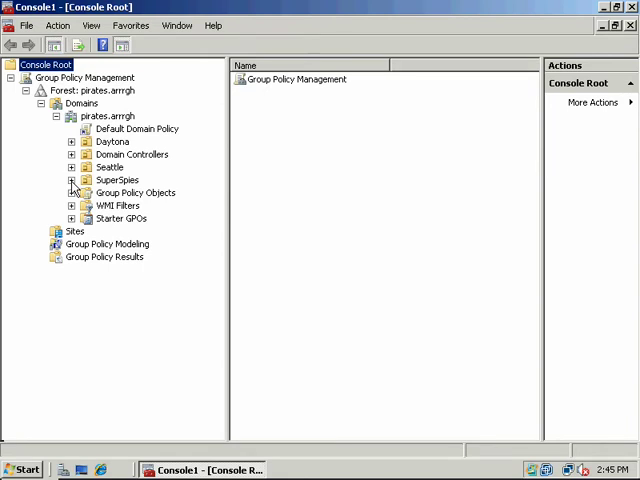
right_click(137, 128)
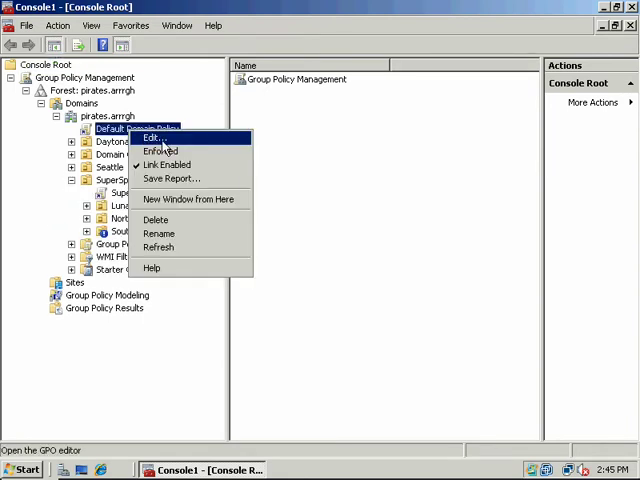
click(152, 137)
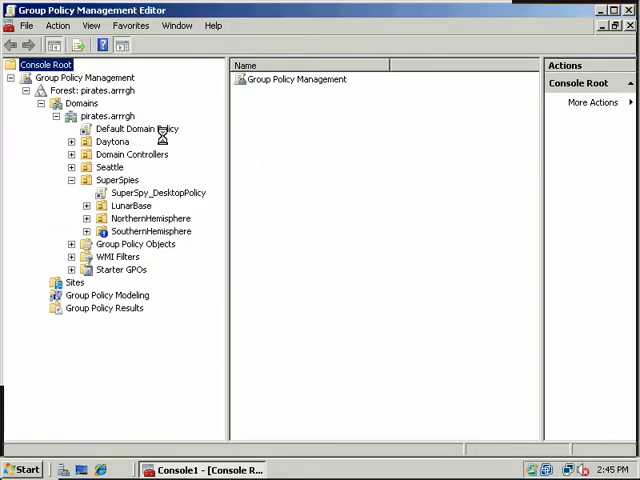
- Expand User Configuration Policies and Windows Settings down to the Folder Redirection folders
double_click(137, 129)
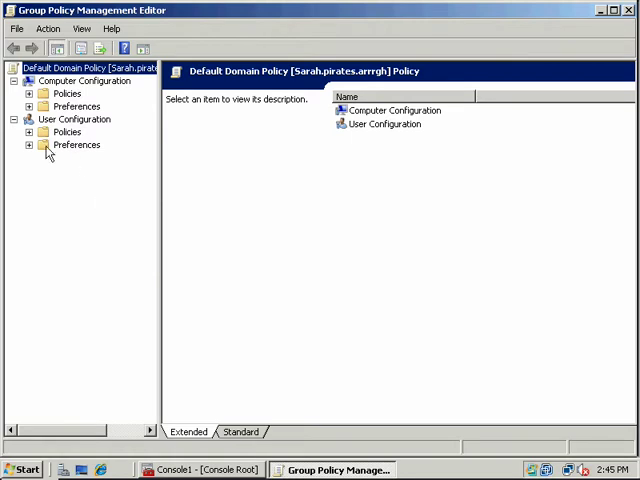
click(31, 131)
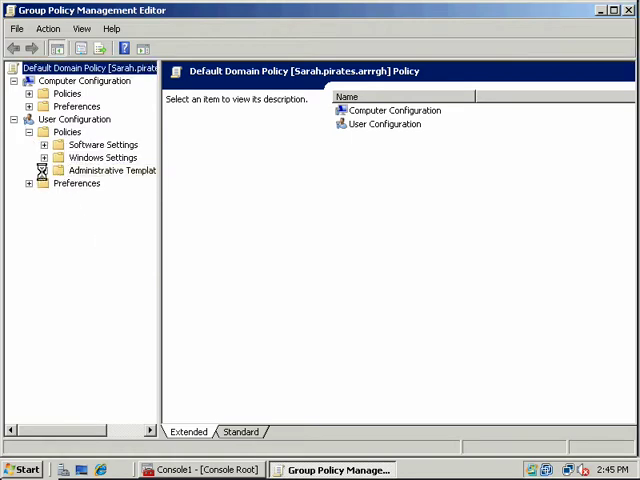
click(44, 157)
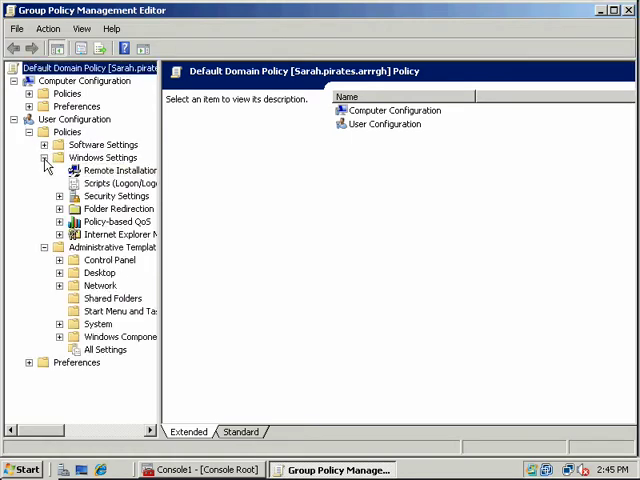
click(112, 208)
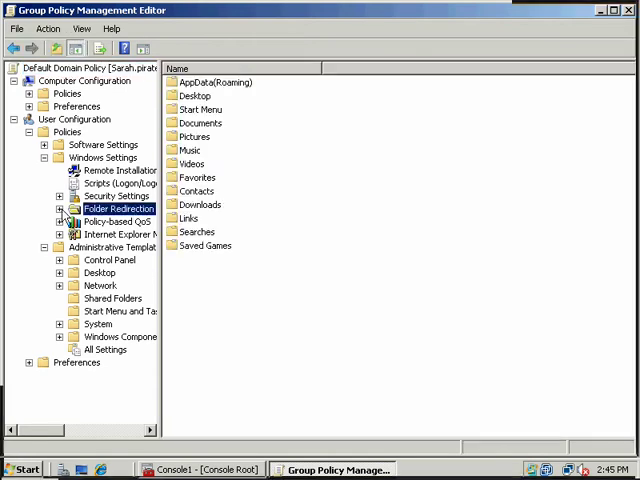
click(62, 208)
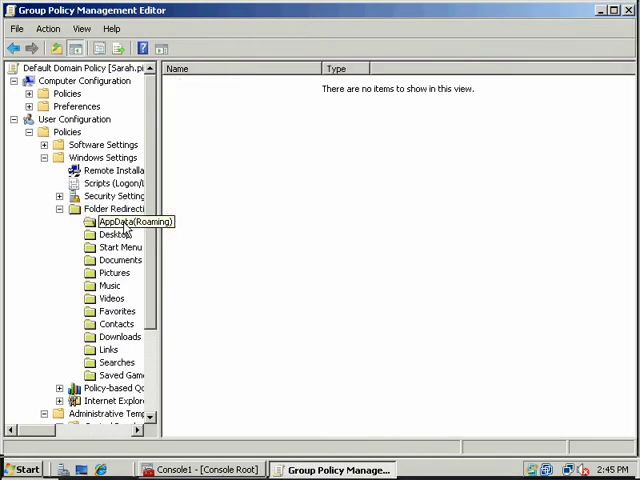
right_click(113, 234)
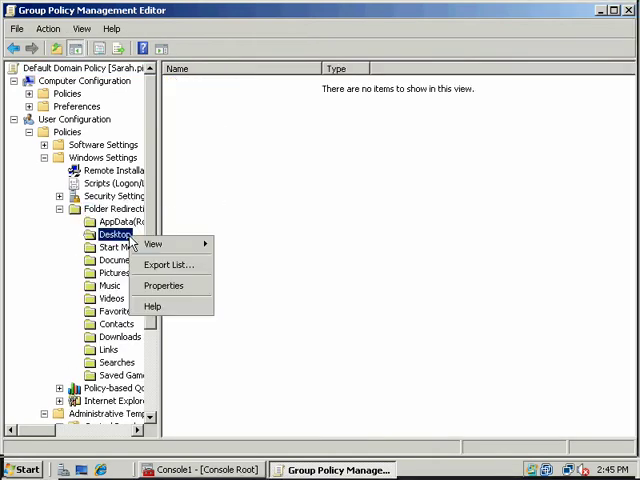
click(162, 285)
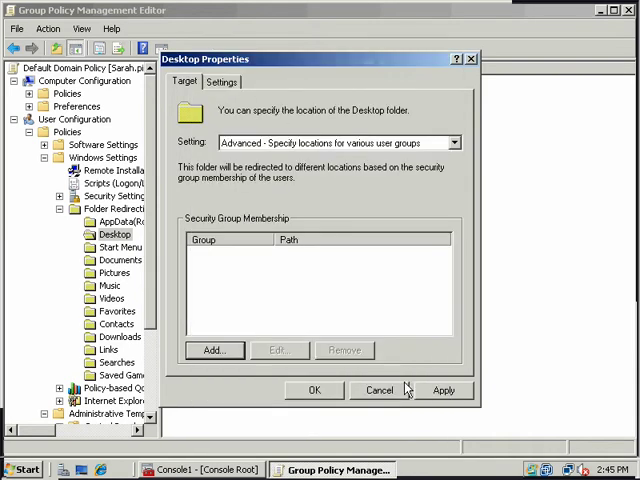
click(378, 390)
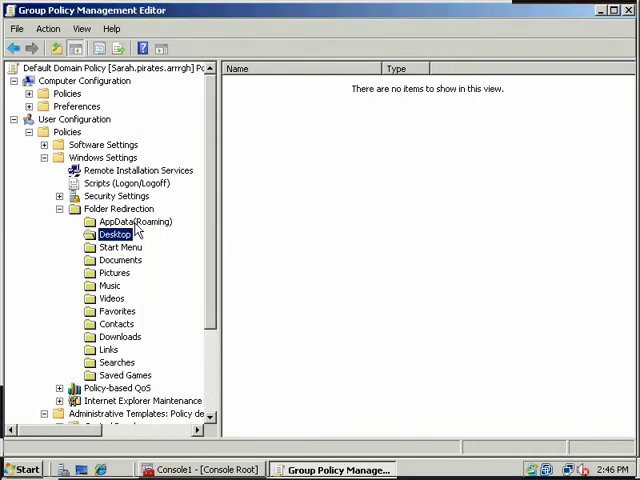
click(119, 260)
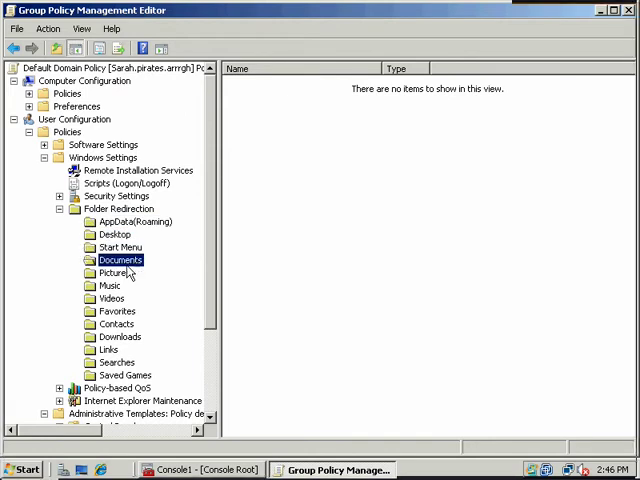
click(117, 311)
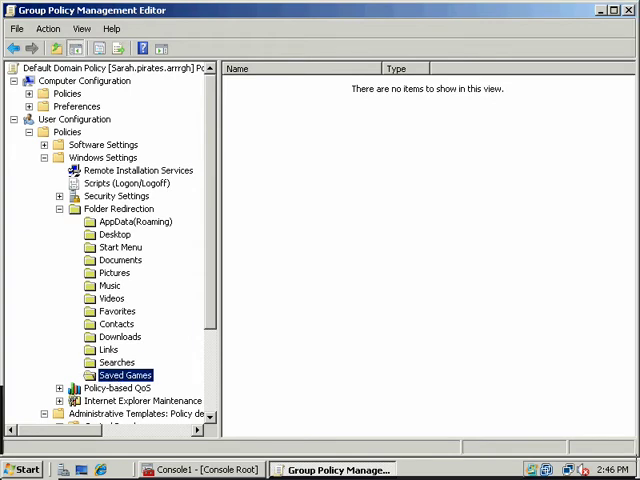
click(115, 234)
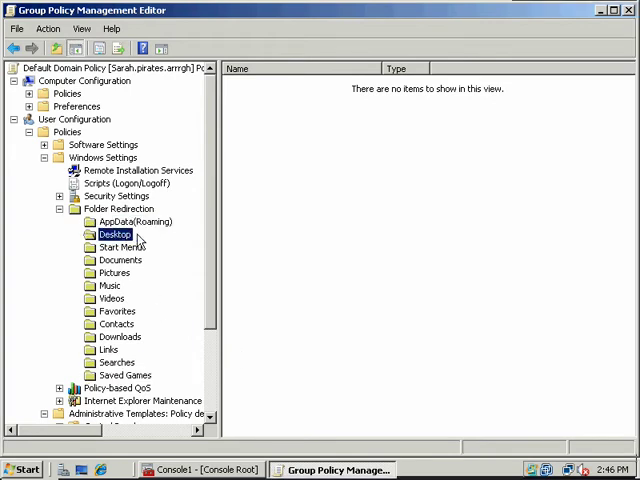
click(114, 272)
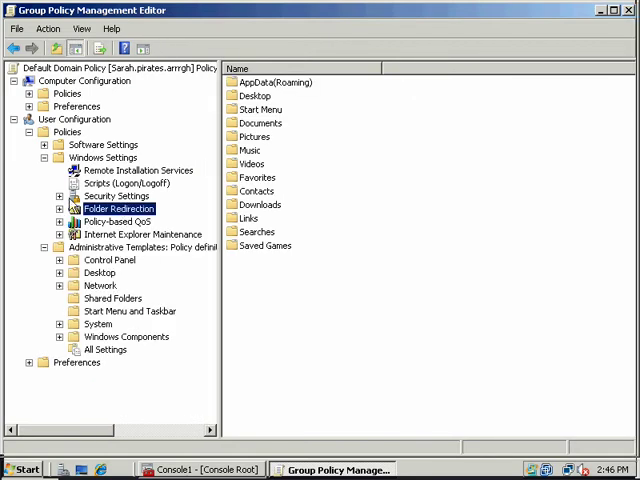
- Expand user Security Settings and Public Key Policies, checking the Enterprise Trust store
click(60, 195)
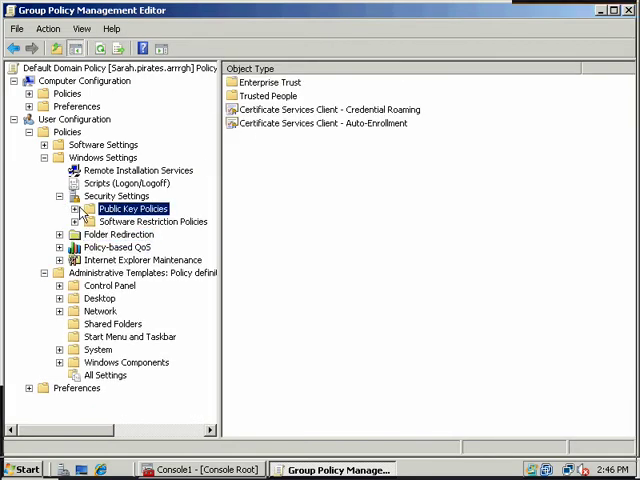
click(75, 208)
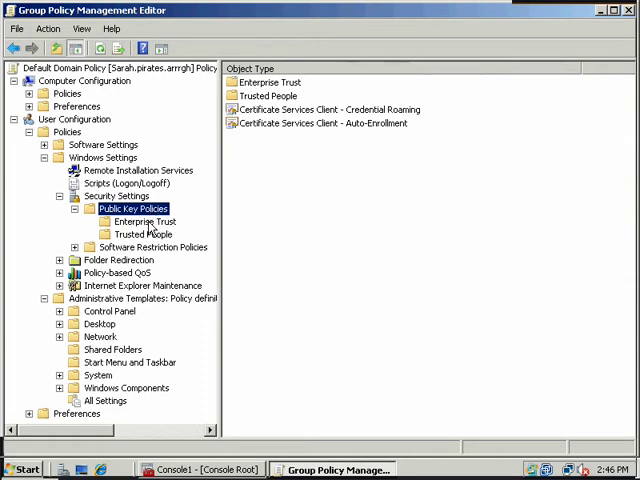
click(144, 221)
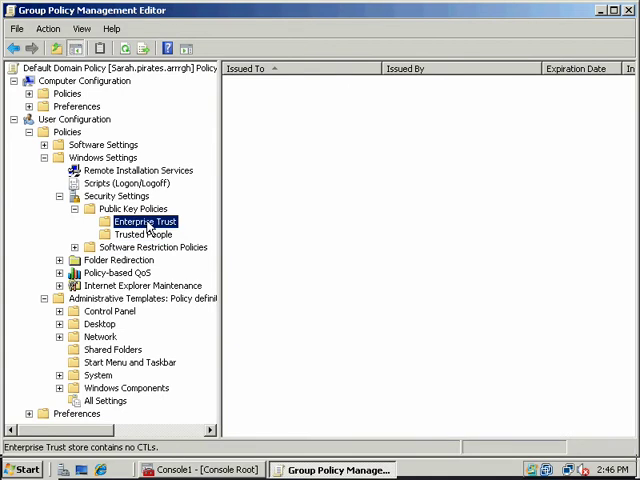
click(122, 208)
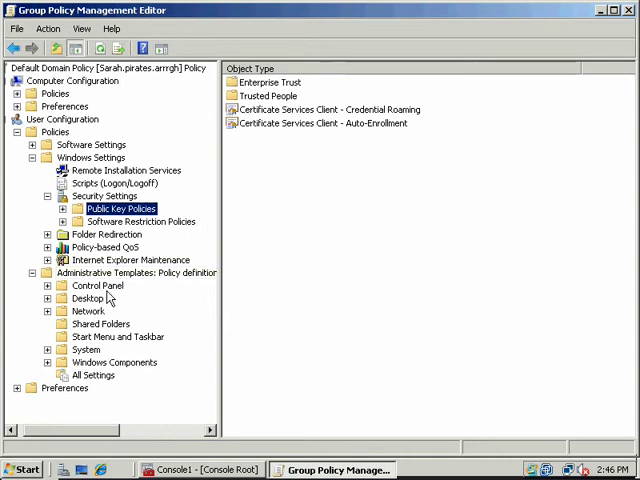
- Browse the Control Panel Display, Regional and Language Options, and Desktop template settings
click(98, 285)
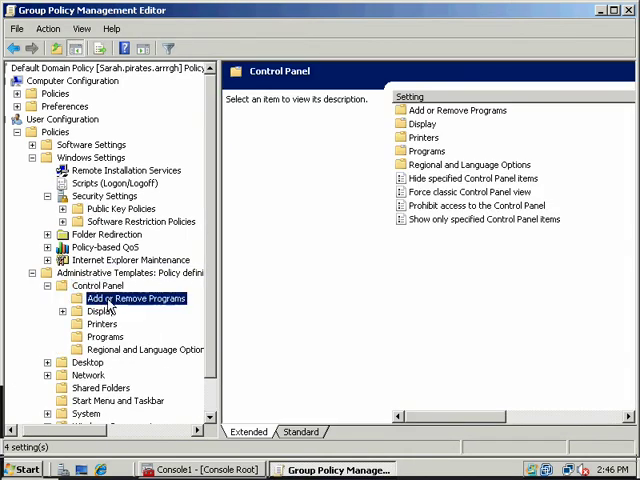
click(99, 311)
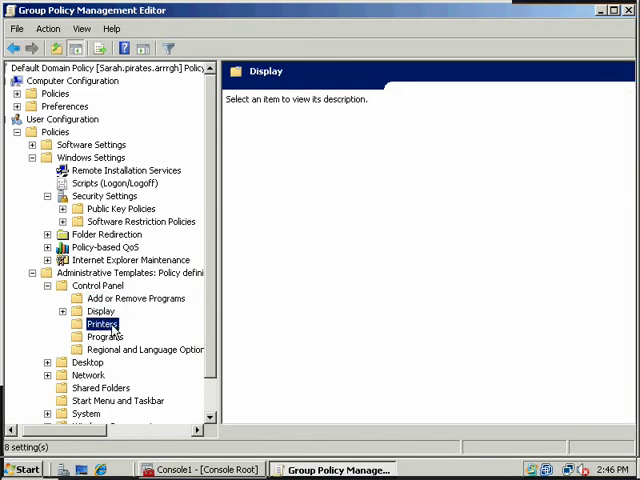
click(143, 349)
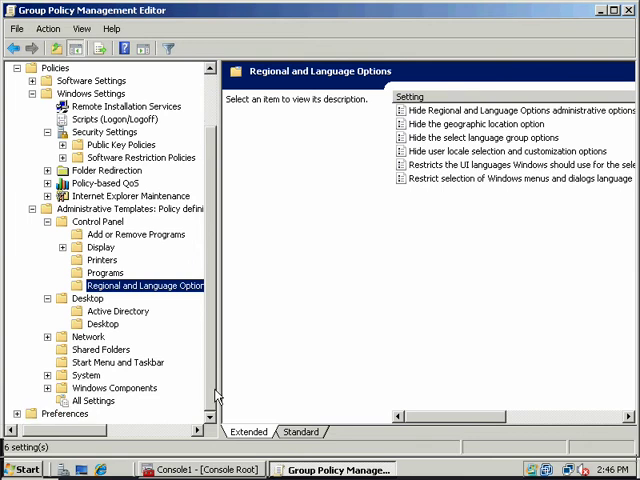
click(88, 298)
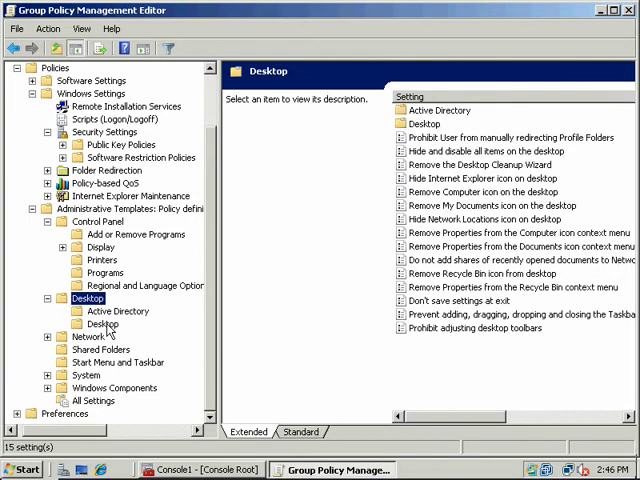
click(89, 337)
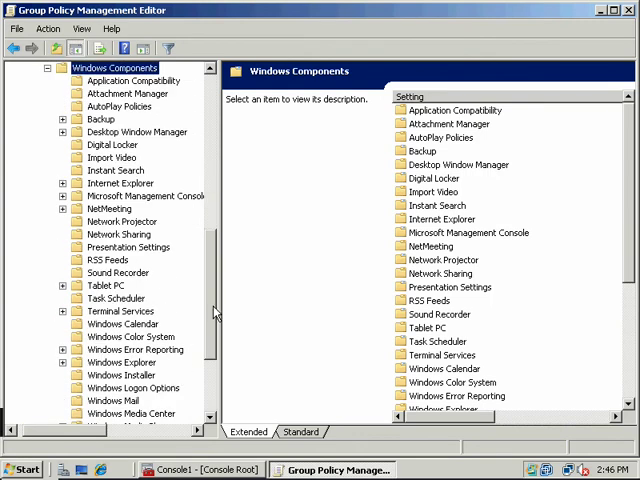
- Scroll to Windows Components and browse its categories, including Attachment Manager
scroll(down, 3)
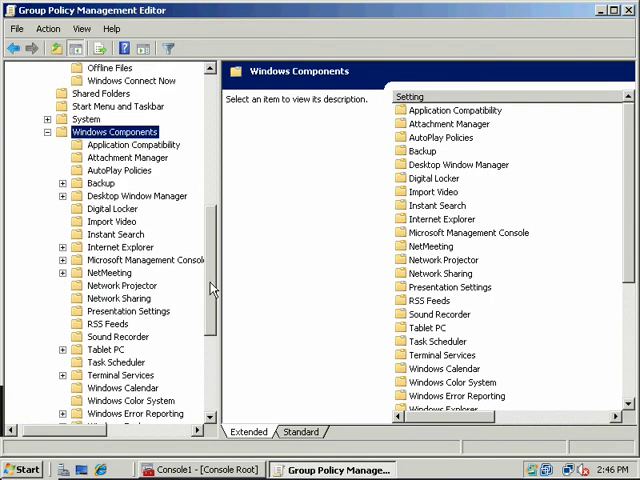
click(126, 157)
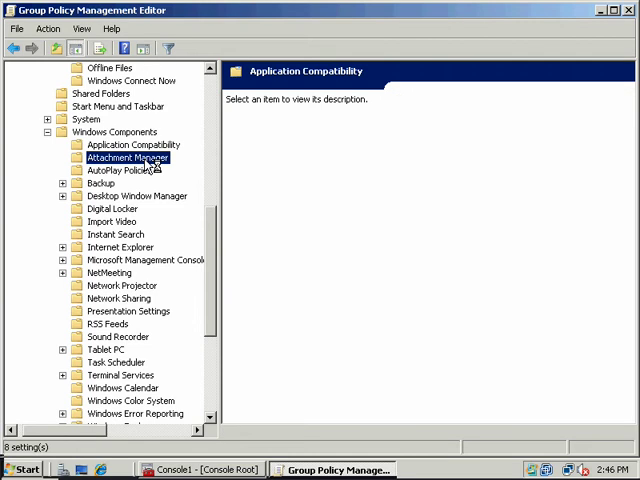
click(128, 311)
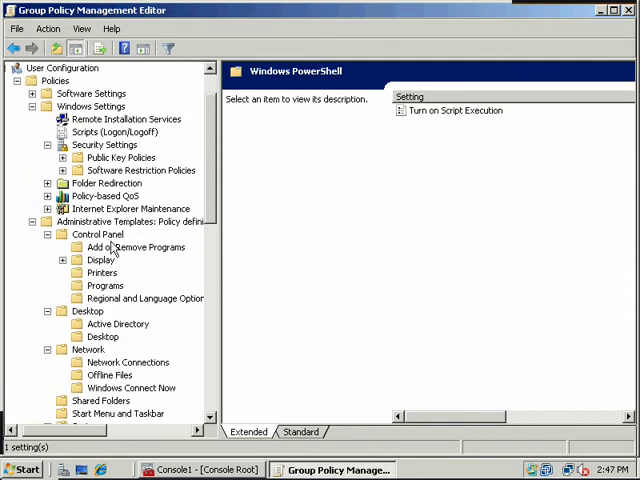
- Expand Internet Explorer Maintenance, view Programs, and open its Security settings
click(140, 208)
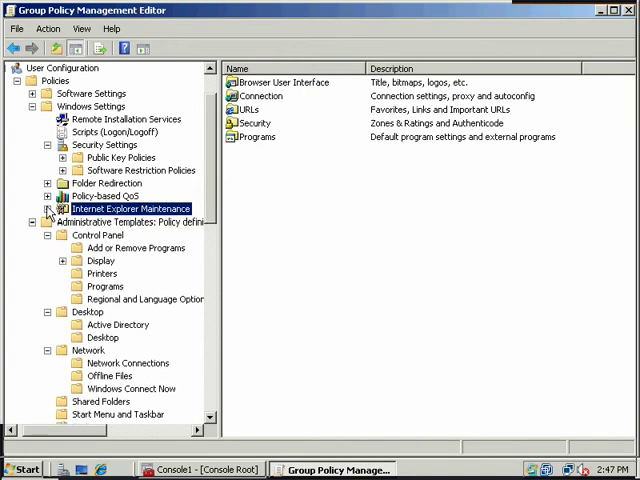
click(48, 208)
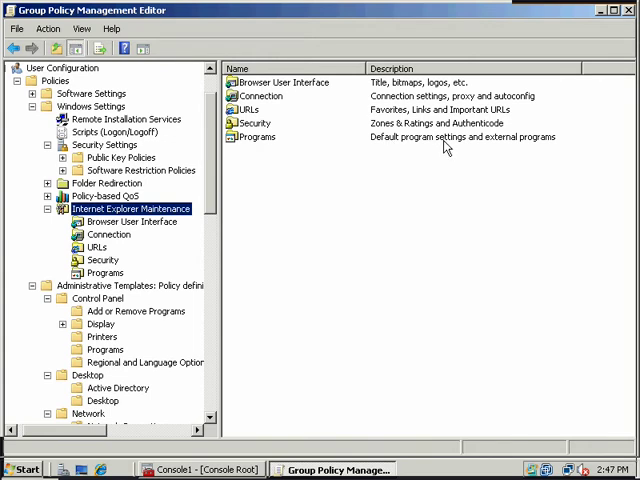
click(255, 122)
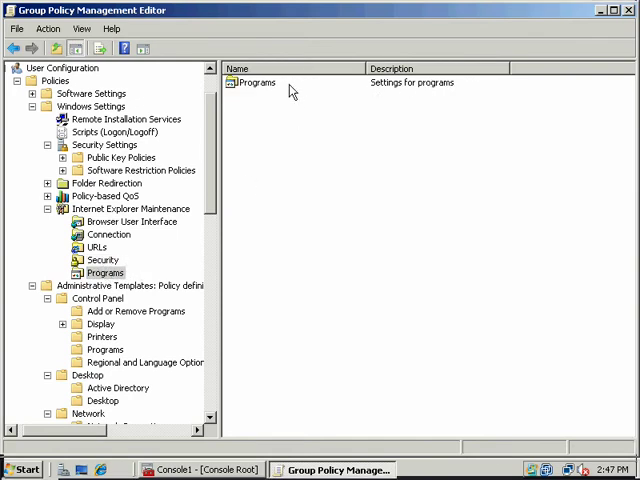
click(102, 259)
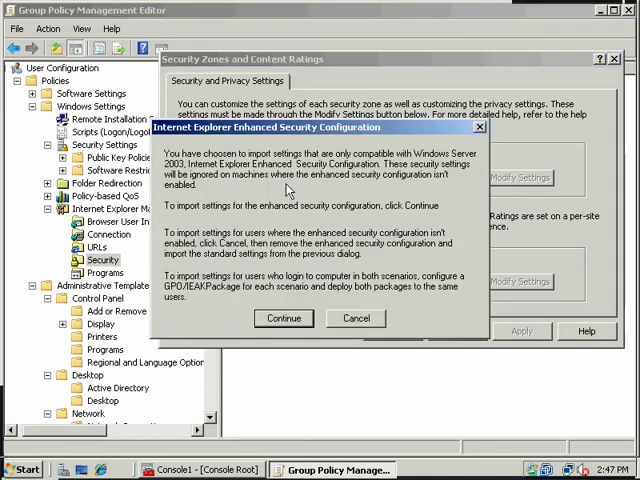
- Accept the enhanced security warning and open zone settings, checking the Privacy tab
click(283, 318)
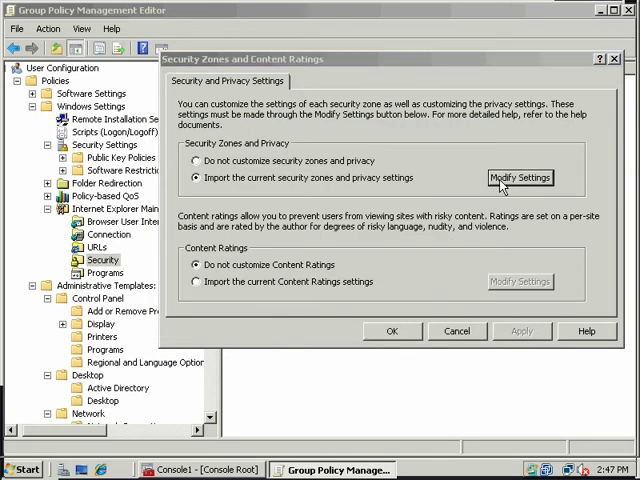
click(520, 177)
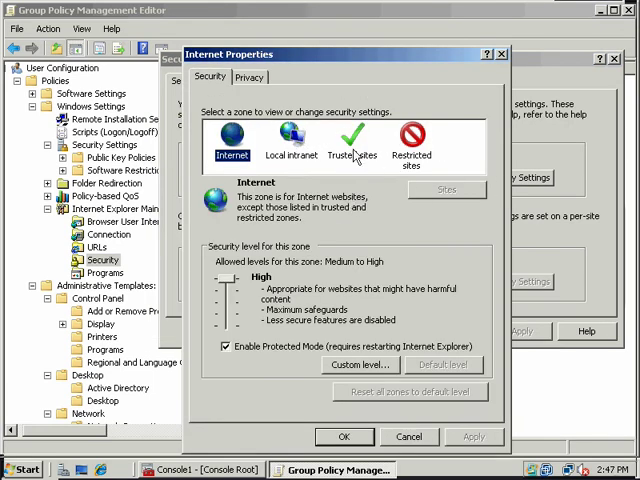
mouse_move(356, 156)
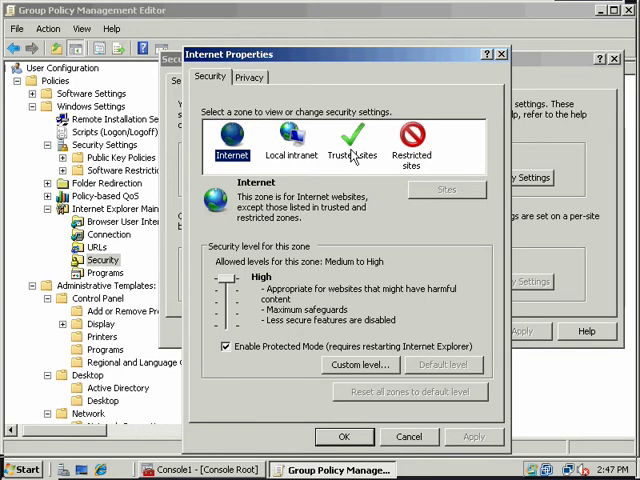
click(249, 77)
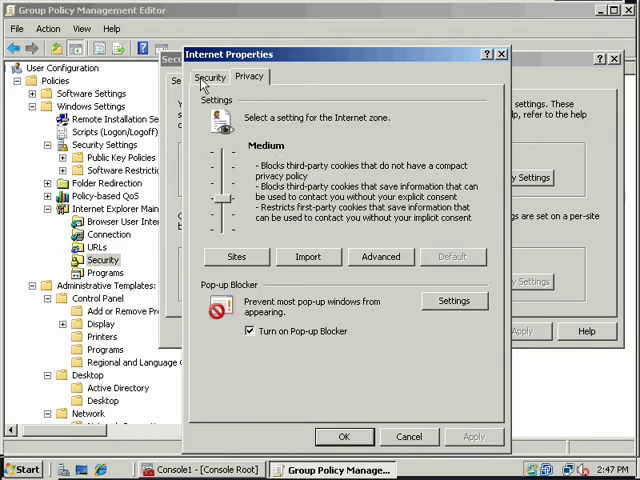
click(209, 77)
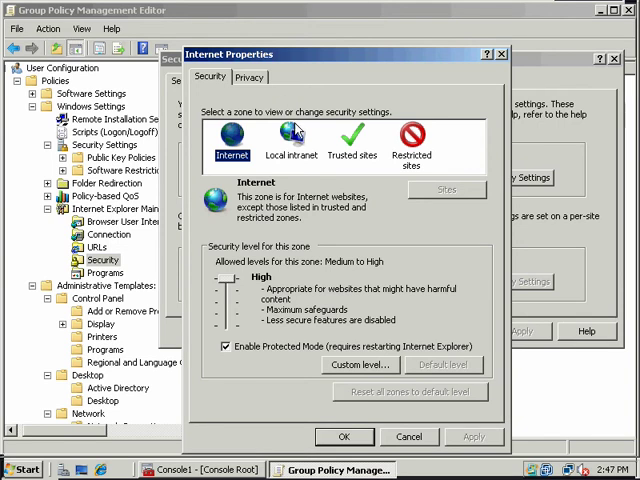
- Review the Trusted and Restricted sites zone levels and their site lists
click(352, 140)
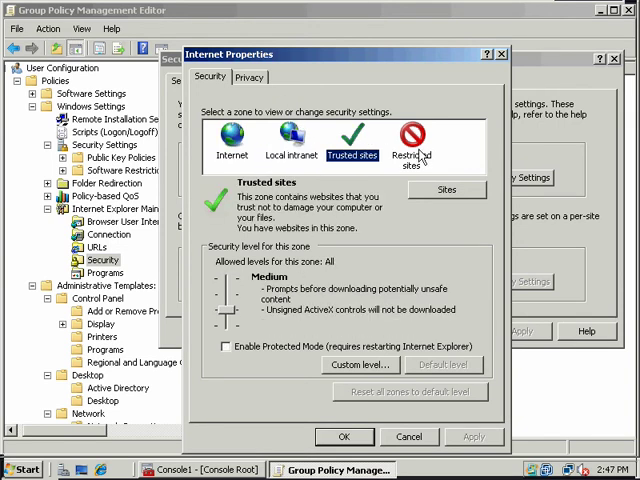
click(411, 145)
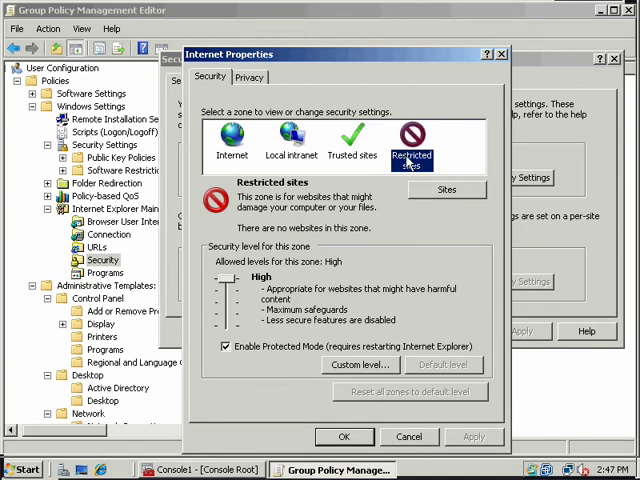
click(446, 189)
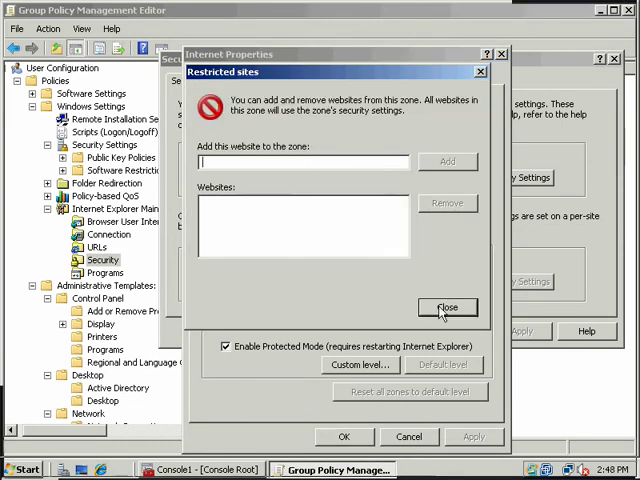
click(447, 307)
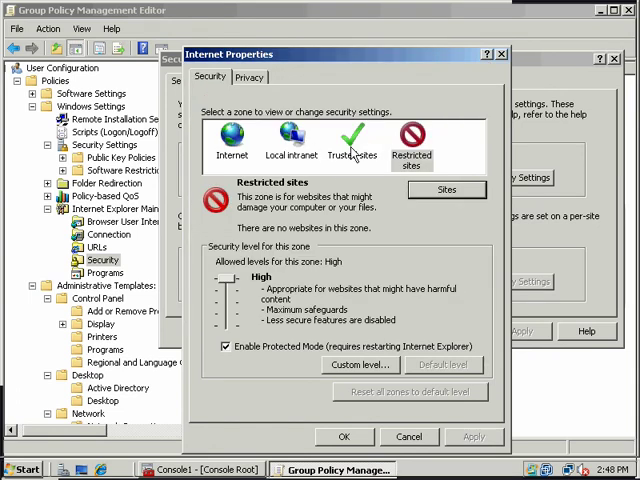
click(447, 189)
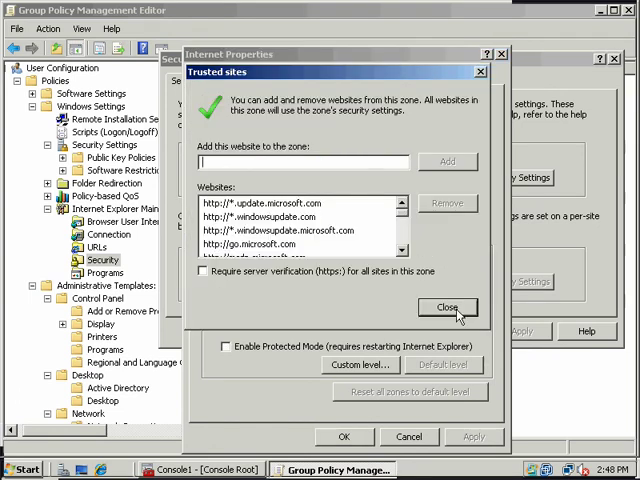
click(447, 307)
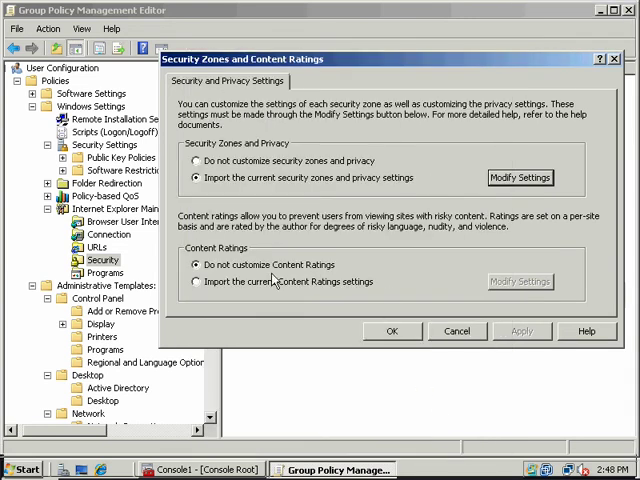
- Choose to import current content ratings and review the first categories, including gambling
click(520, 281)
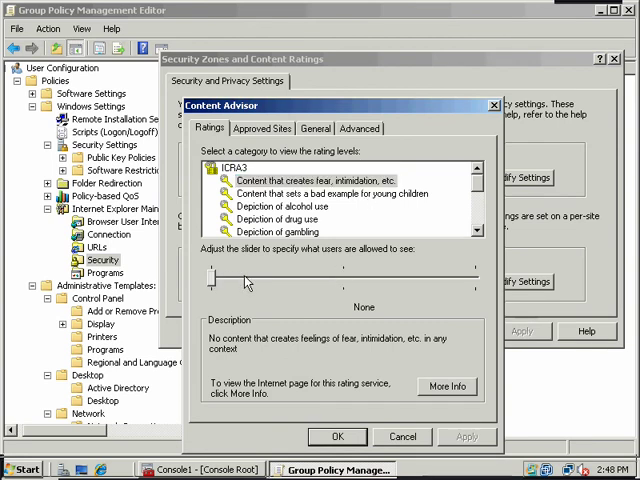
click(337, 193)
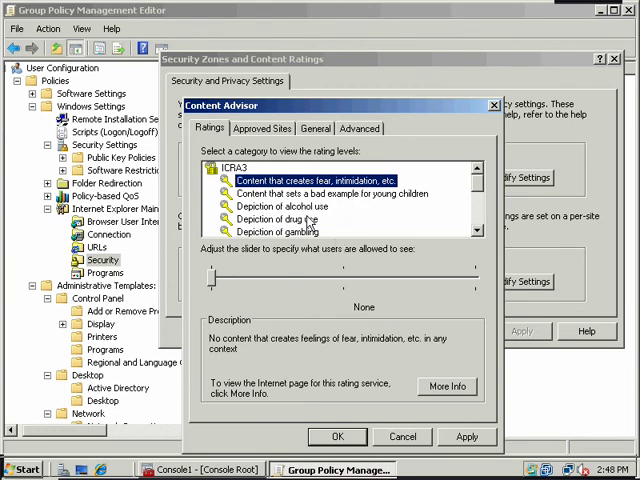
click(286, 231)
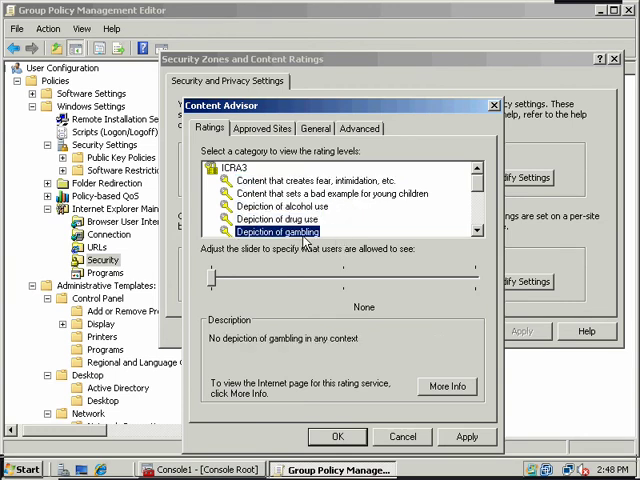
- Review Nudity, Sexual material (reset to None) and Violence levels, then cancel Content Advisor
scroll(down, 3)
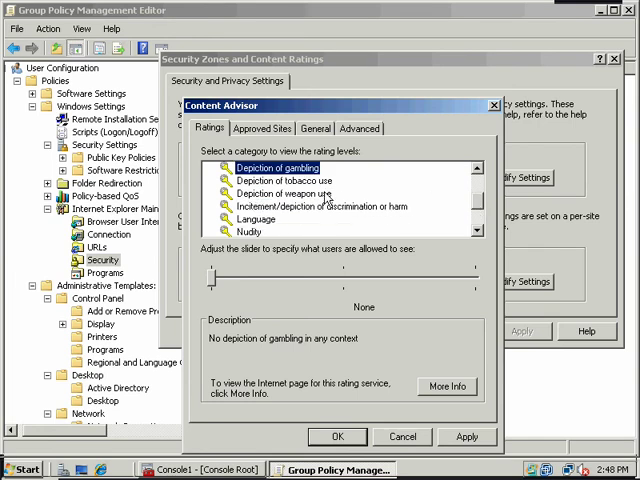
click(252, 231)
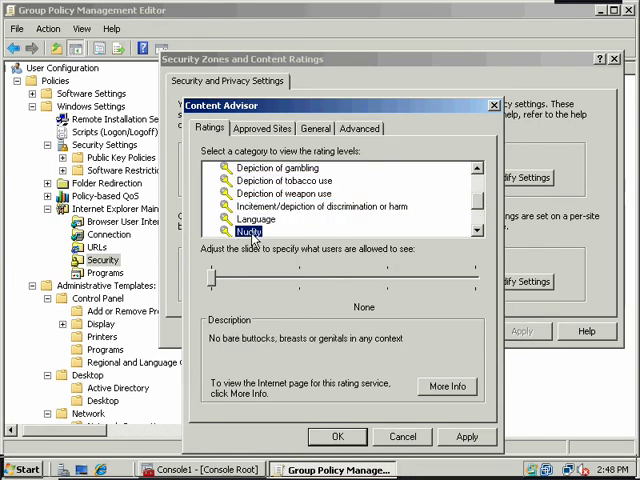
scroll(down, 3)
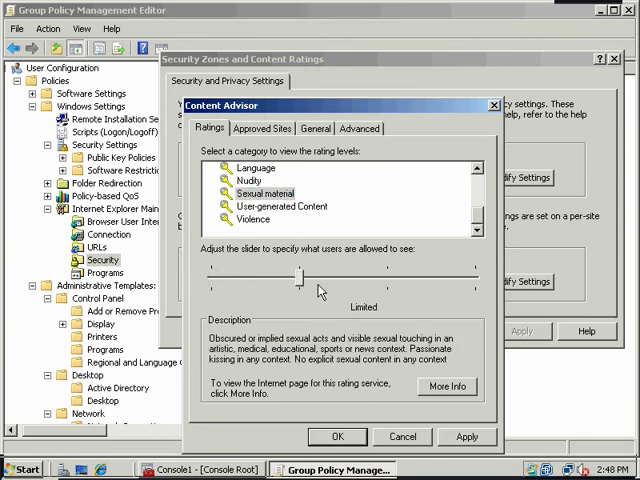
drag(300, 276, 375, 276)
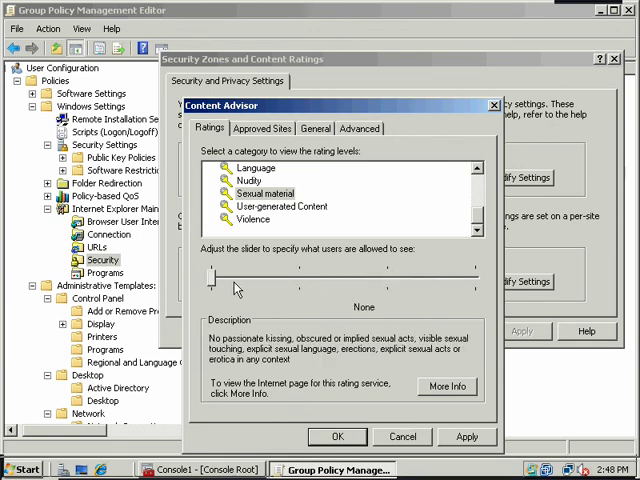
click(251, 219)
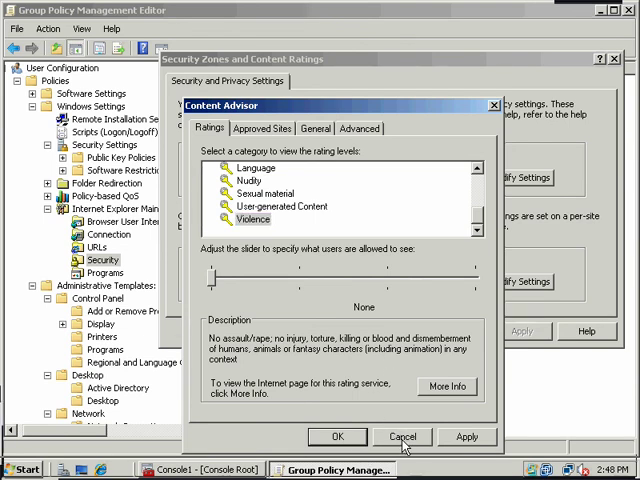
click(402, 436)
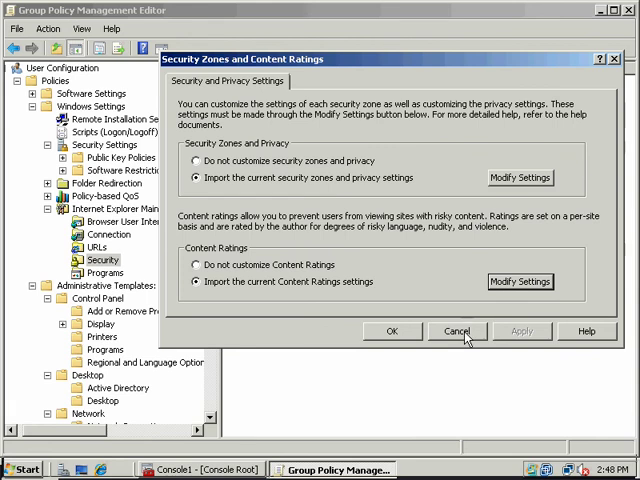
- Cancel Security Zones and Content Ratings, close the policy editor, and exit Console1
click(457, 331)
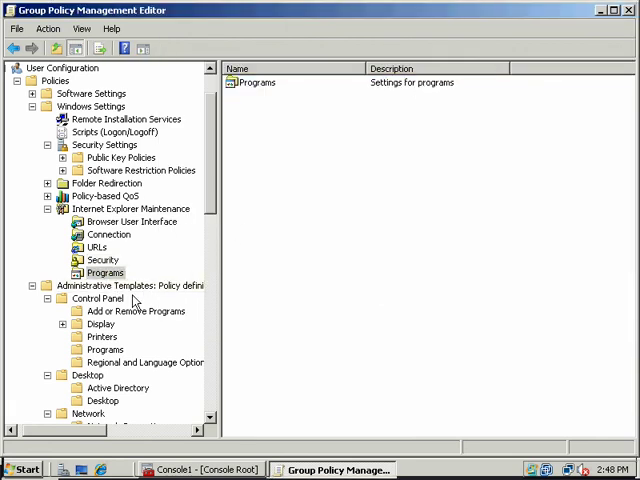
click(102, 259)
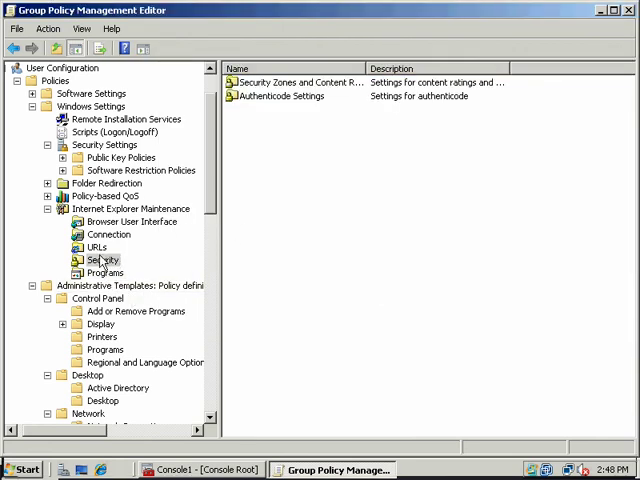
click(133, 221)
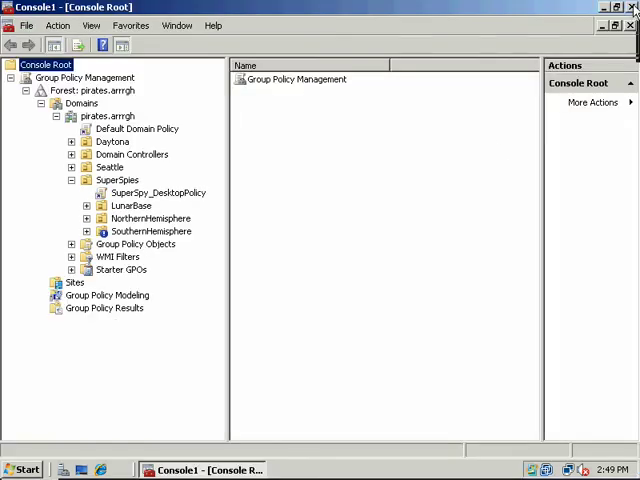
click(630, 7)
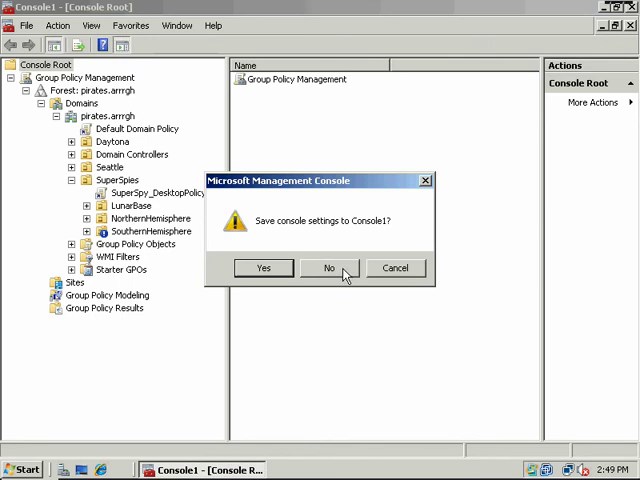